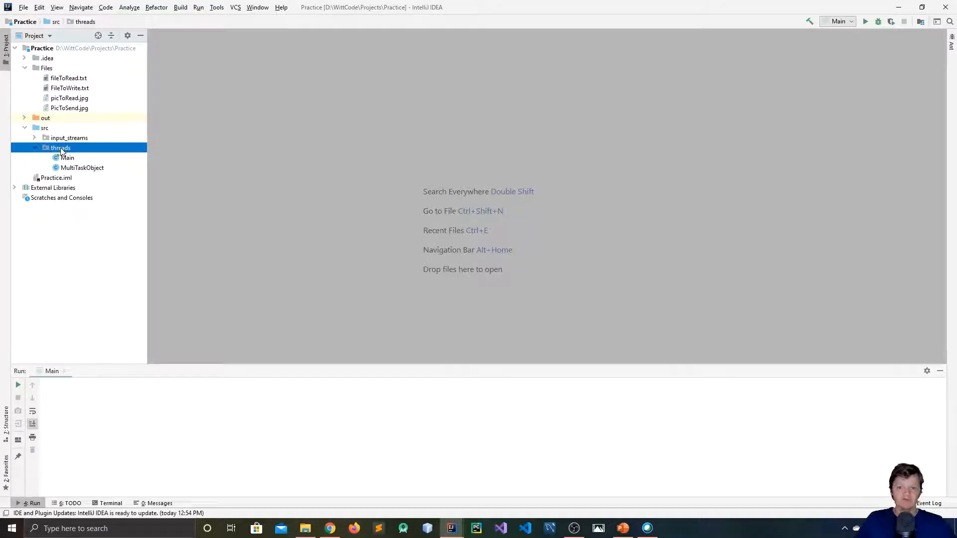
Step: Create a MyRunnable class in the threads package declared as implementing Runnable
right_click(60, 148)
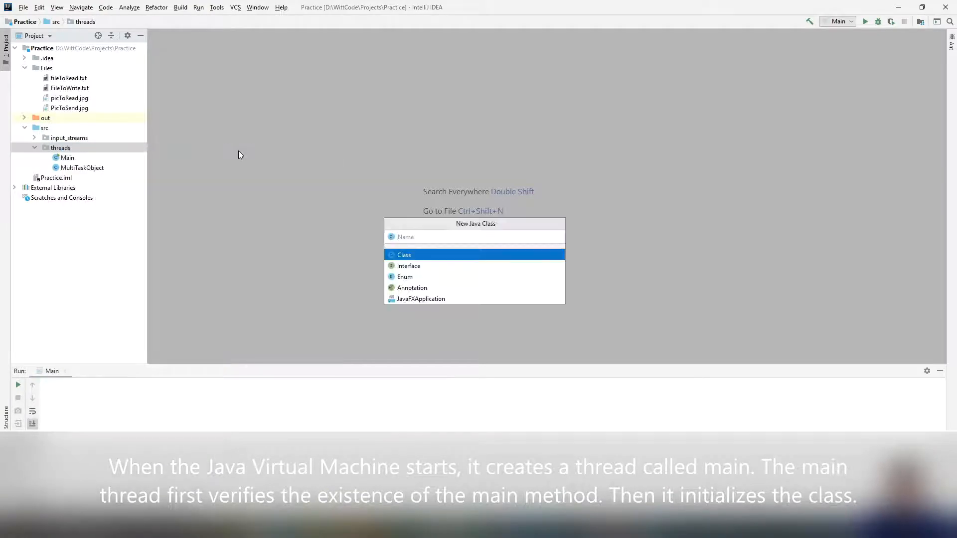
type("MyRuna")
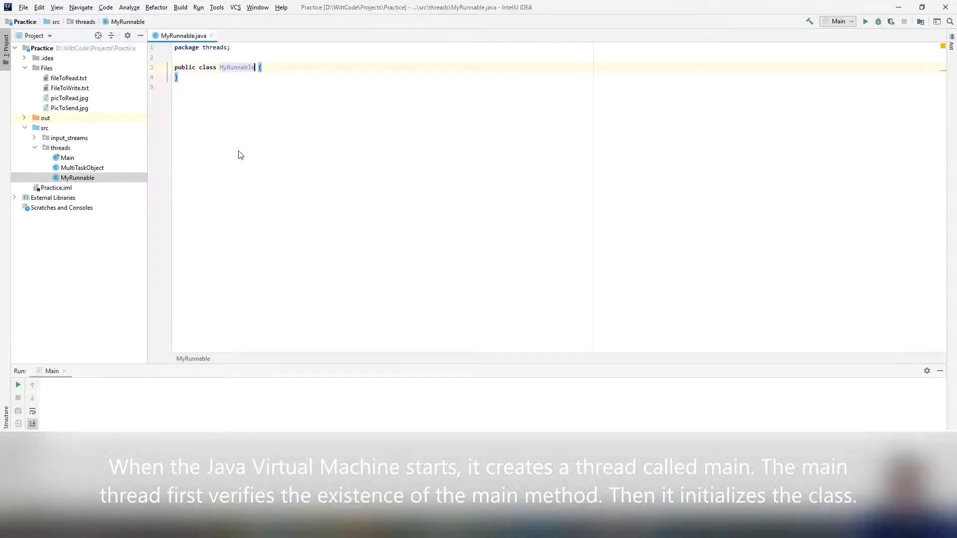
type("implements")
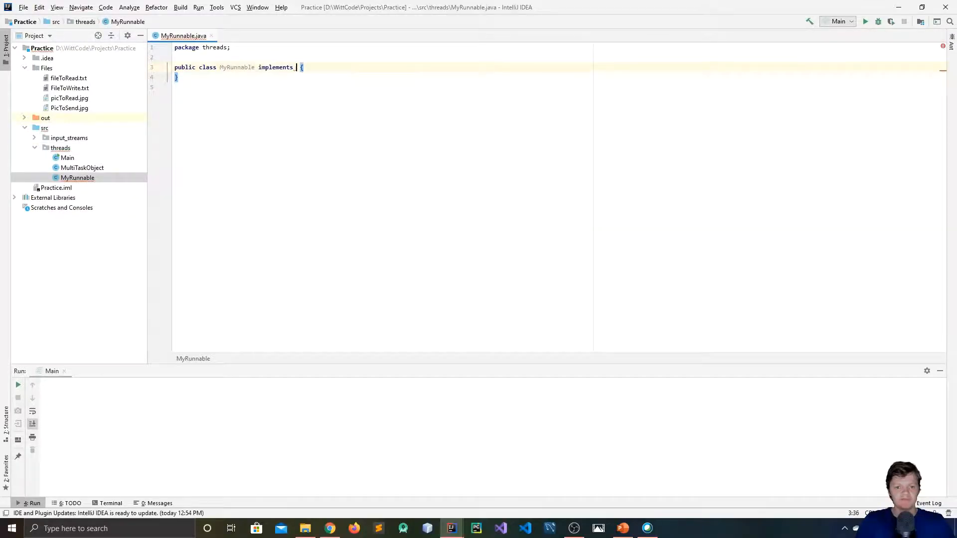
type("Runnable")
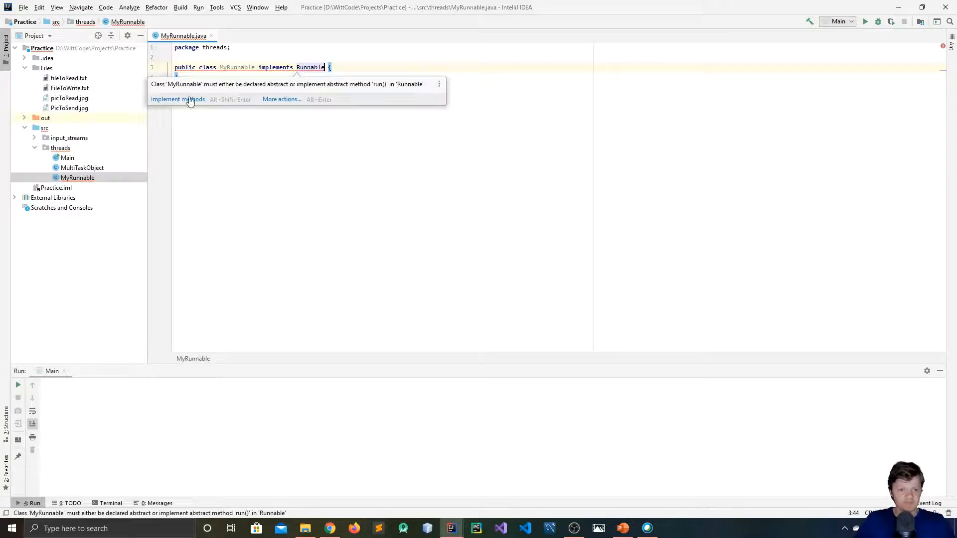
left_click(177, 99)
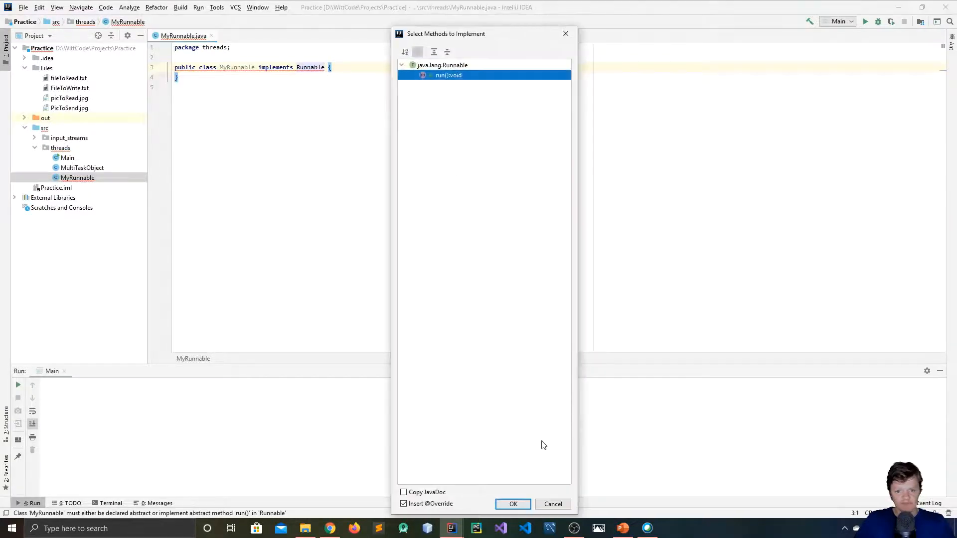
left_click(512, 504)
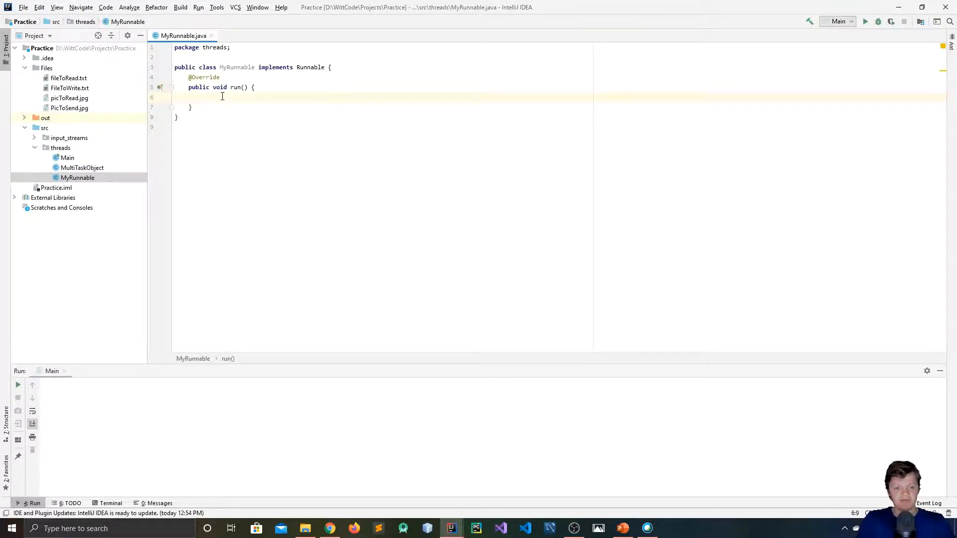
Step: Write an empty for loop in run() counting int i from 0 while i < 5
type("for (")
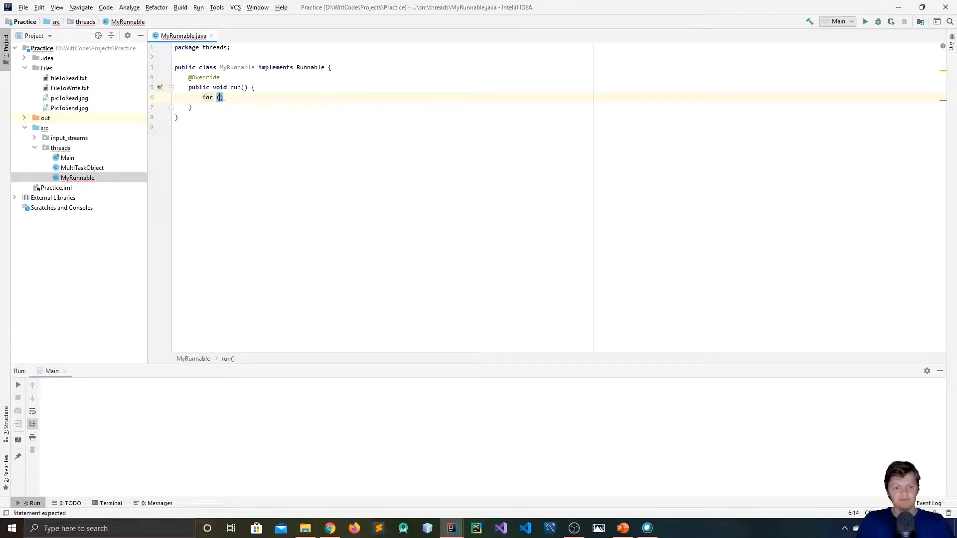
type("int i")
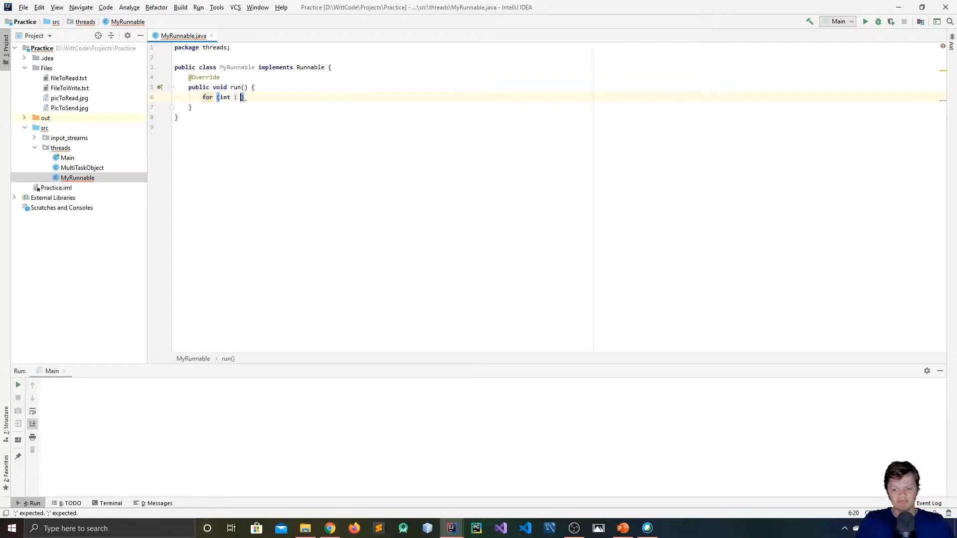
type("= 0; i < 5;")
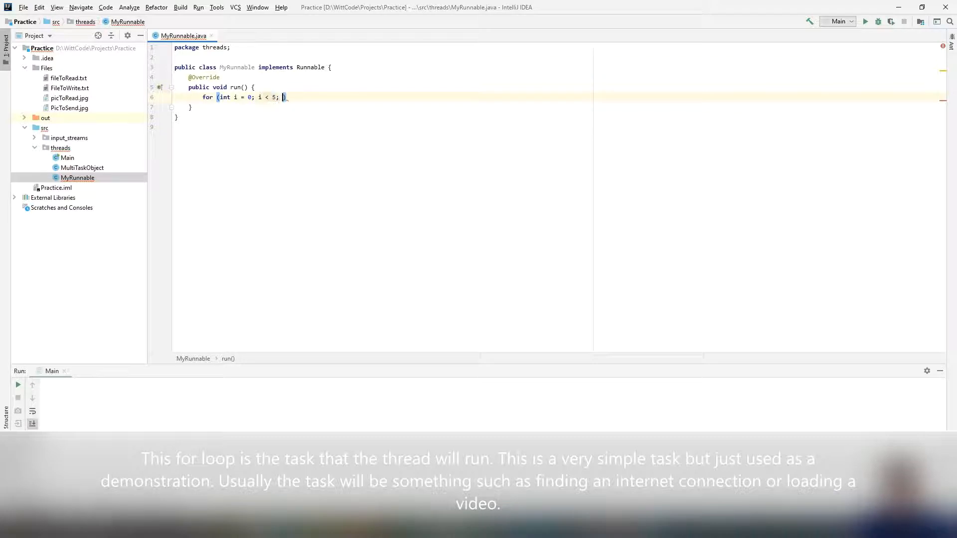
type("i++")
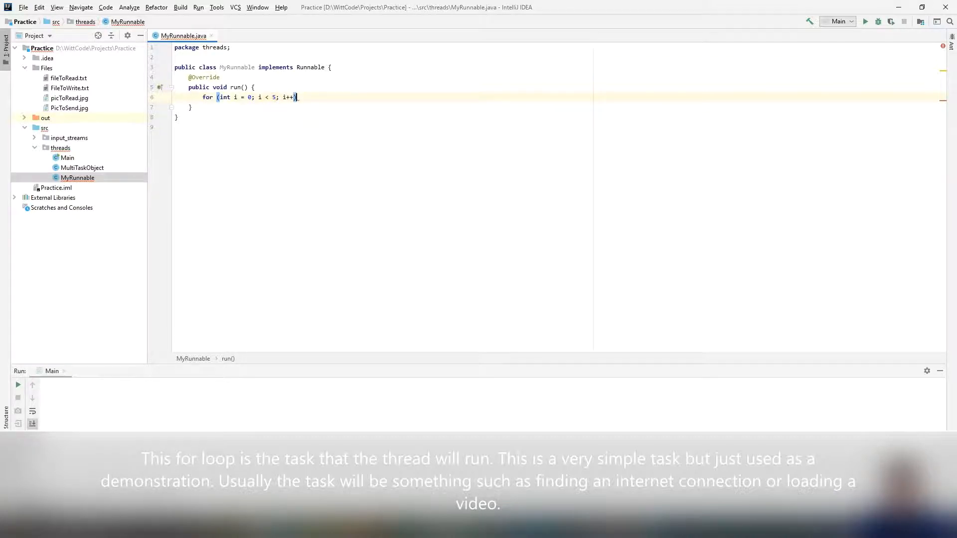
type("{")
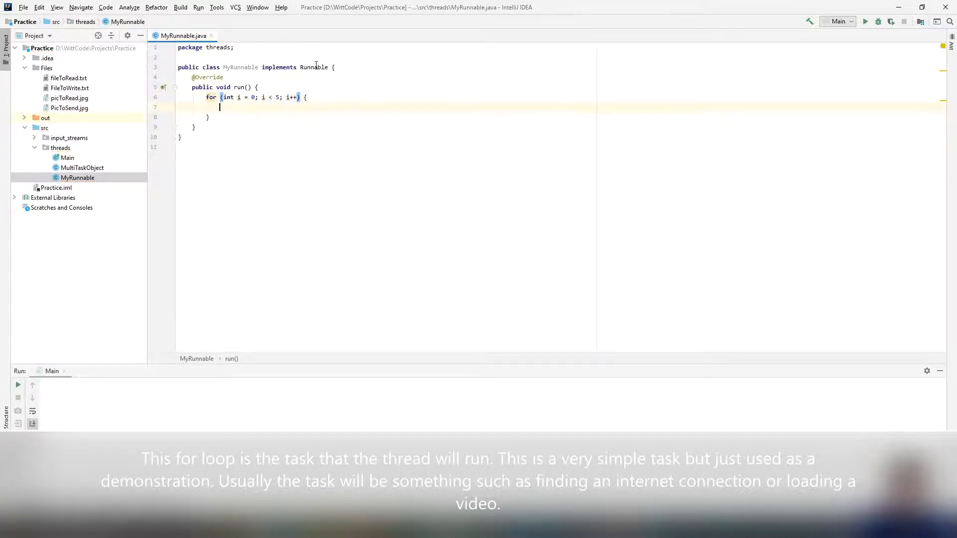
Step: Add a MyRunnable constructor stub and a private String objectName field
key("Enter")
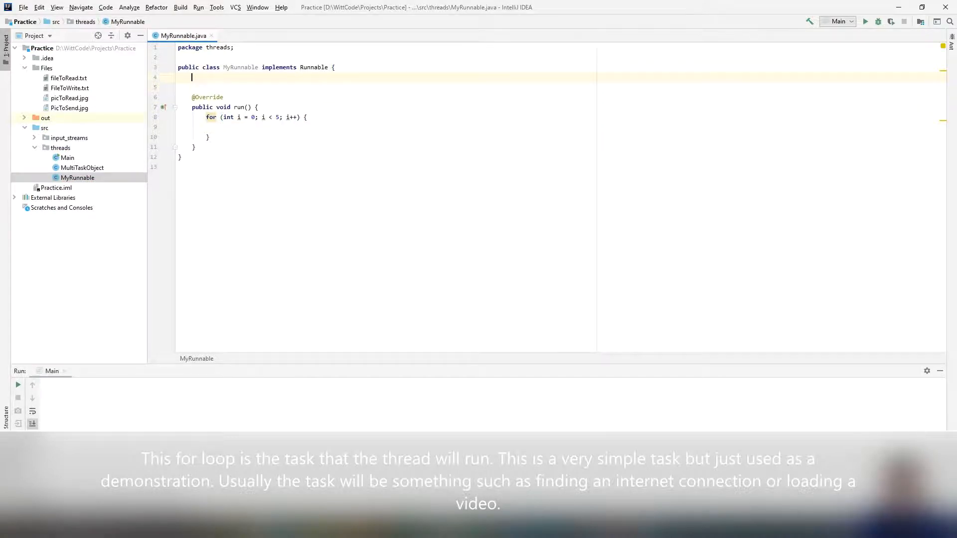
type("public MyRunnable() {")
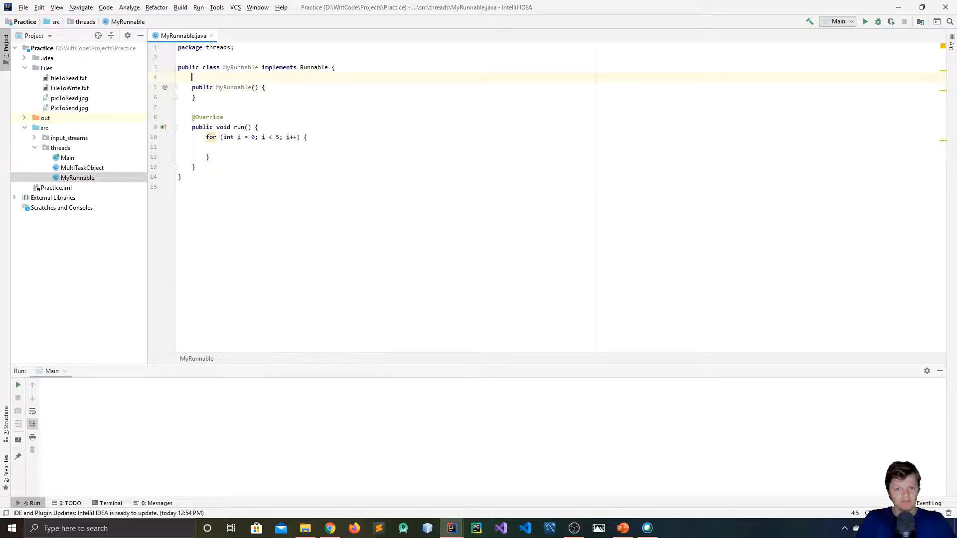
type("private String")
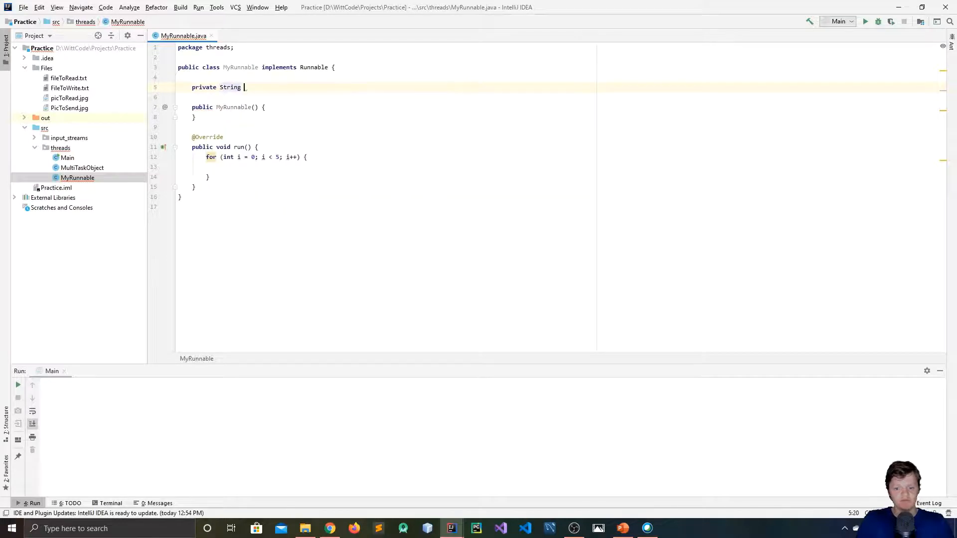
type("object")
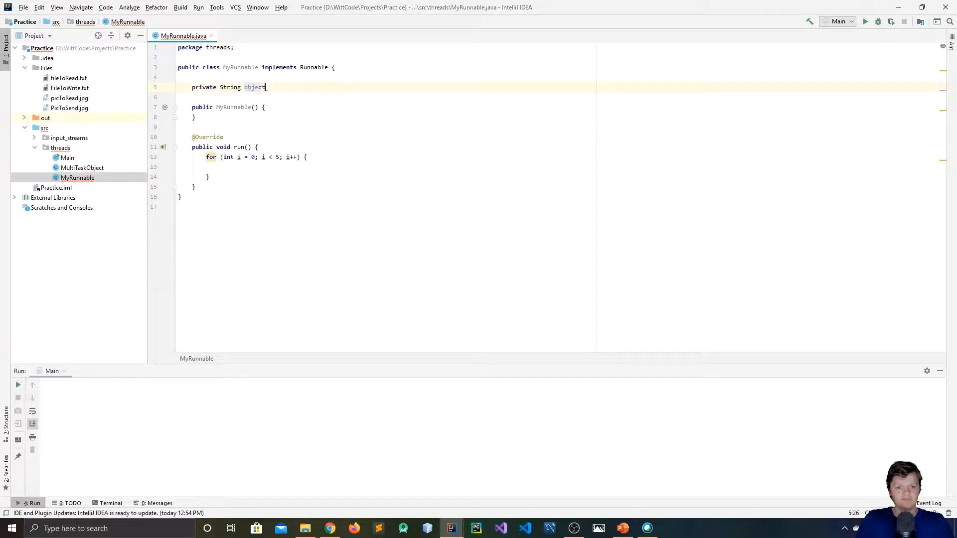
type("Name;")
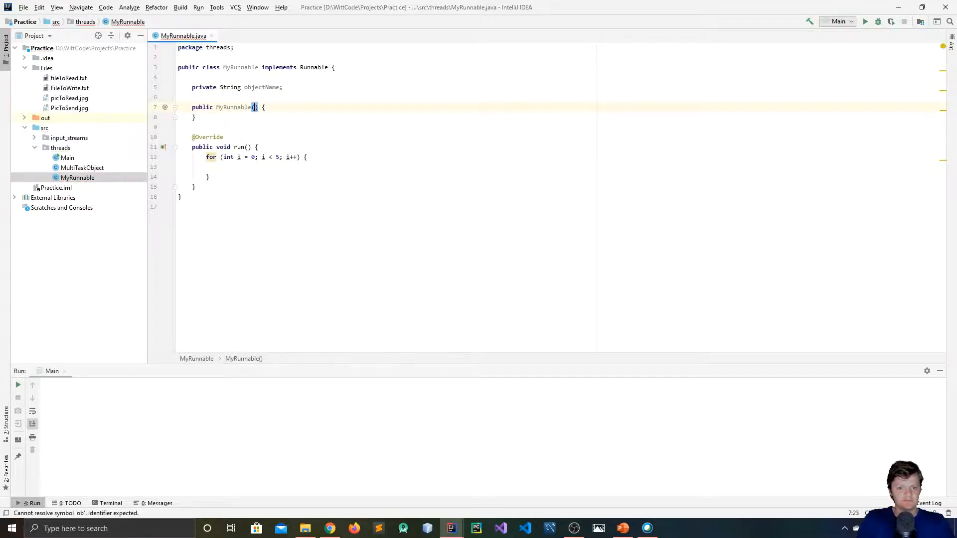
Step: Have the constructor take String objectName, assign this.objectName, and print objectName in the loop
type("String")
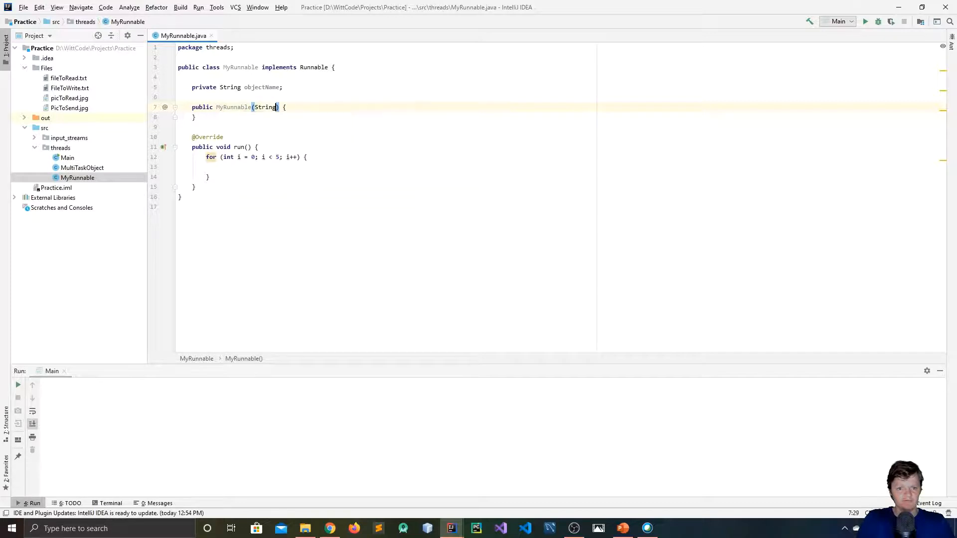
type("objectName")
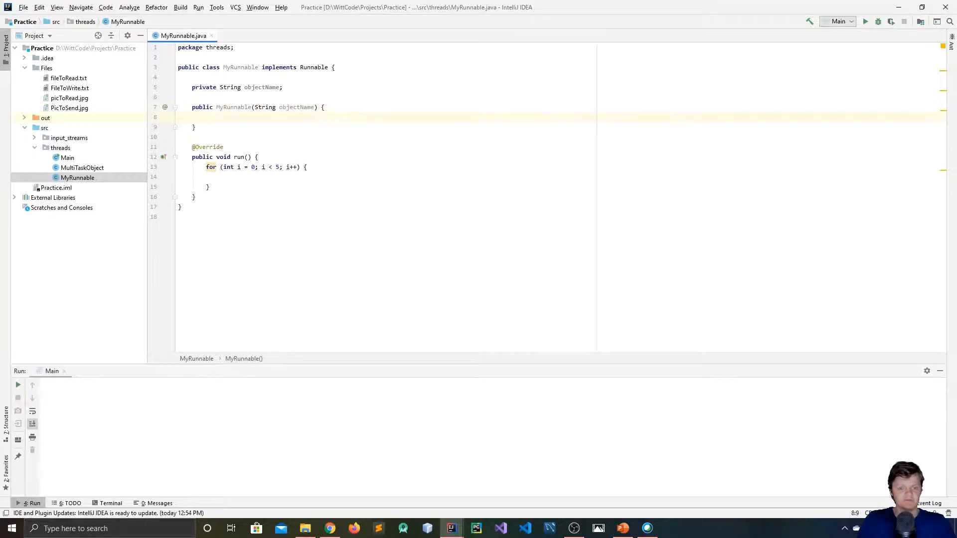
type("this.objectName =")
left_click(388, 176)
type("System.out.println();")
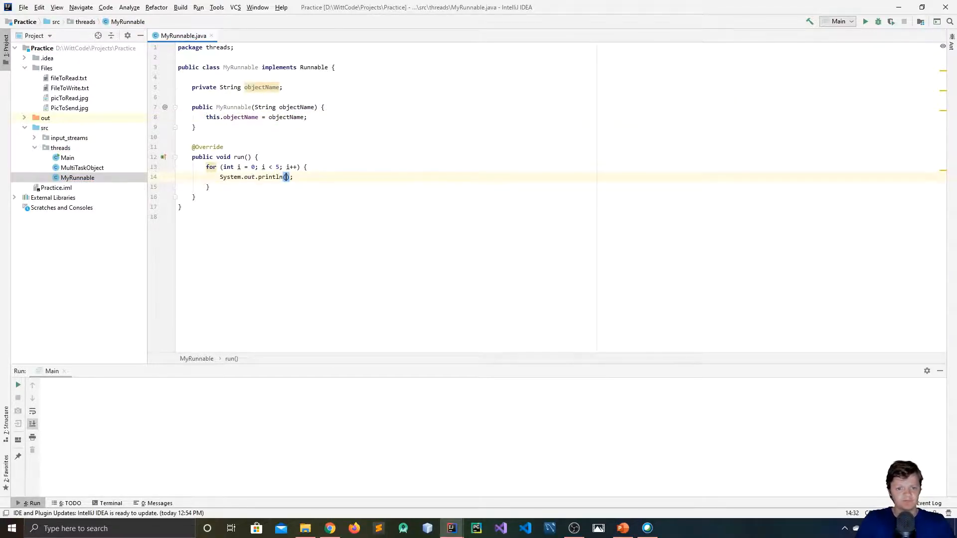
type("objectName")
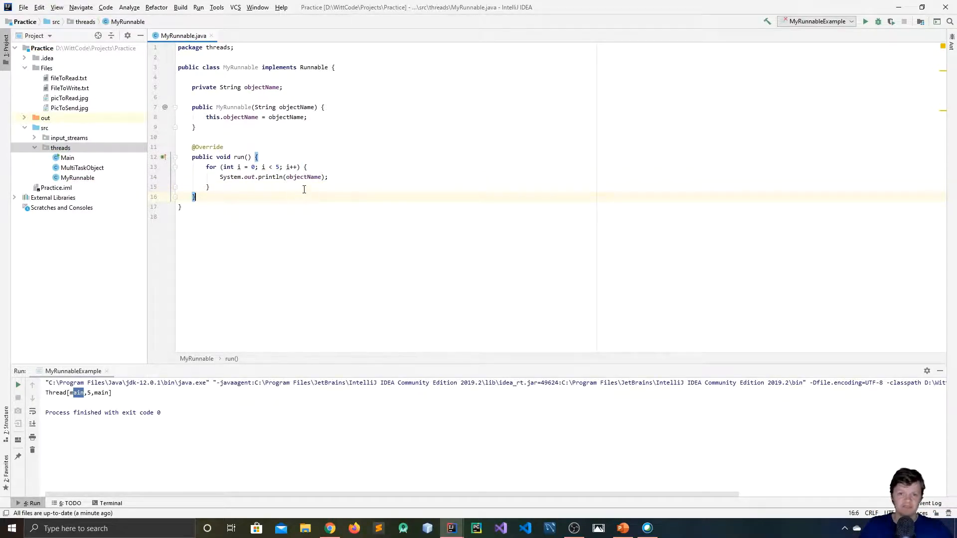
Step: Create a new empty MyRunnableExample Java class in the threads package
right_click(60, 147)
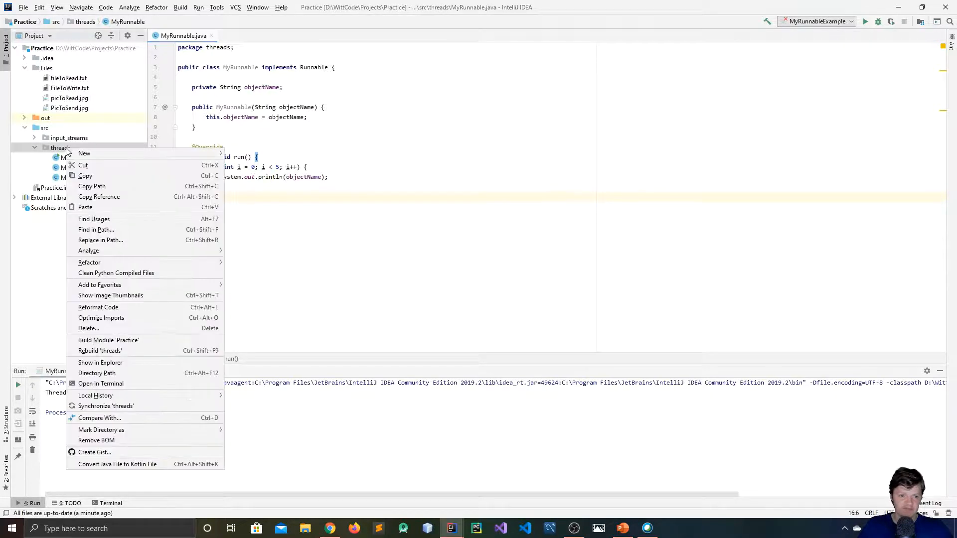
left_click(84, 153)
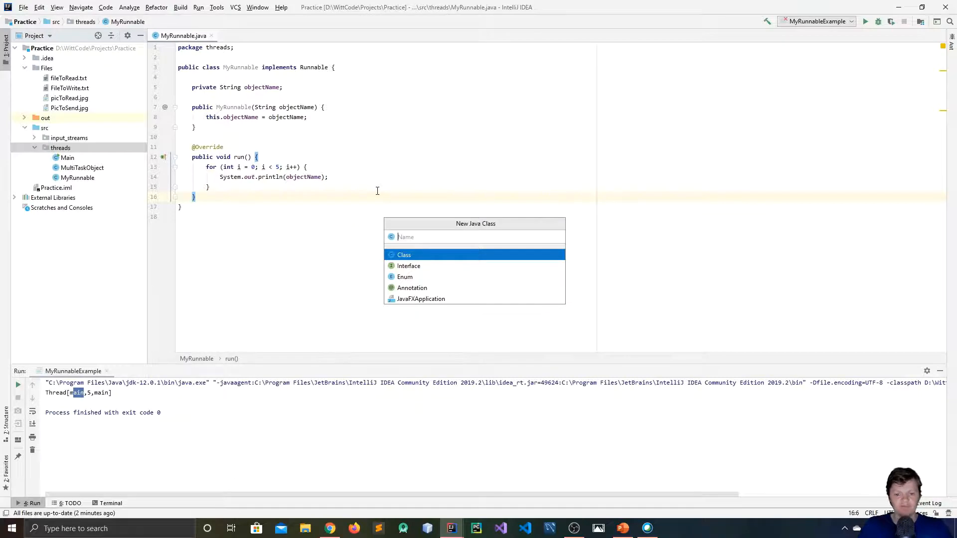
type("M")
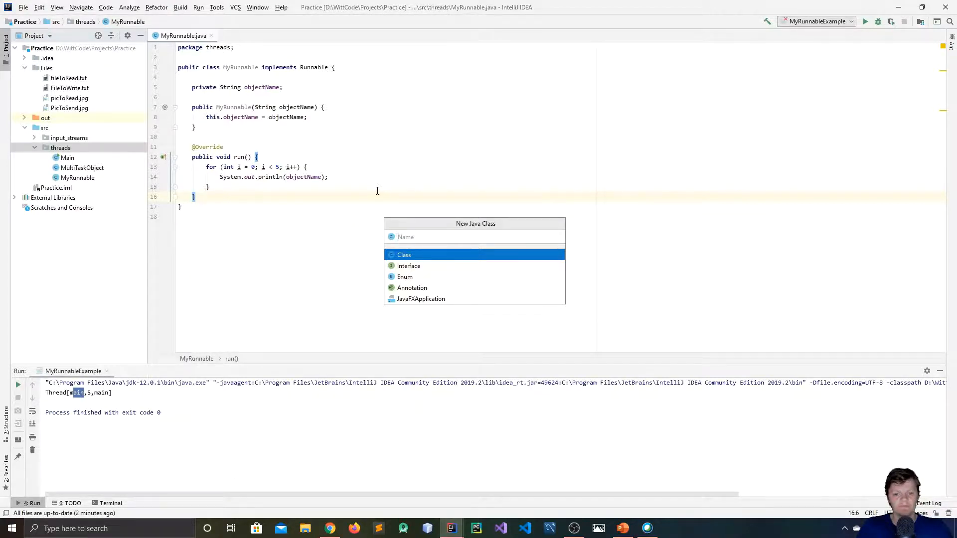
type("MyRun")
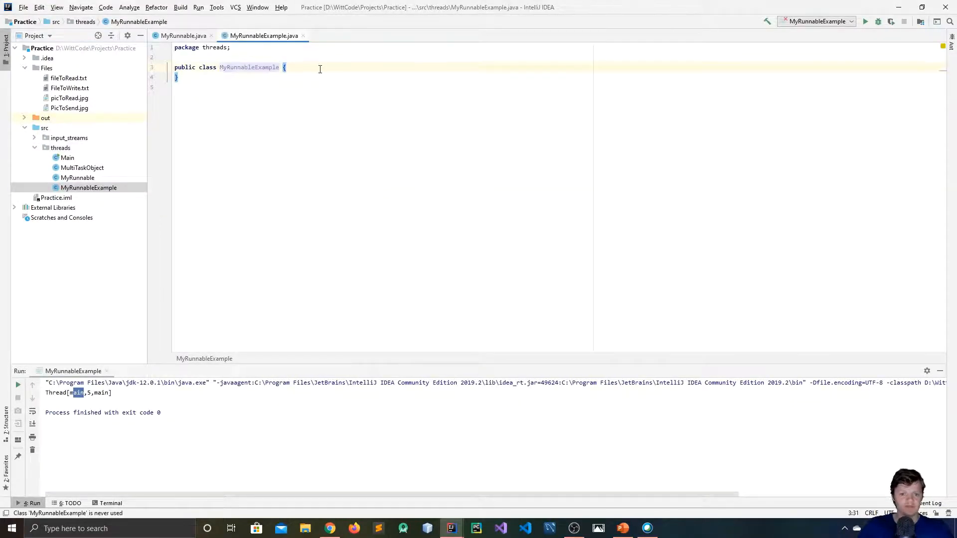
Step: Add a main method printing Thread.currentThread() and run MyRunnableExample
type("main(String[] args) {")
type("System.out.println();")
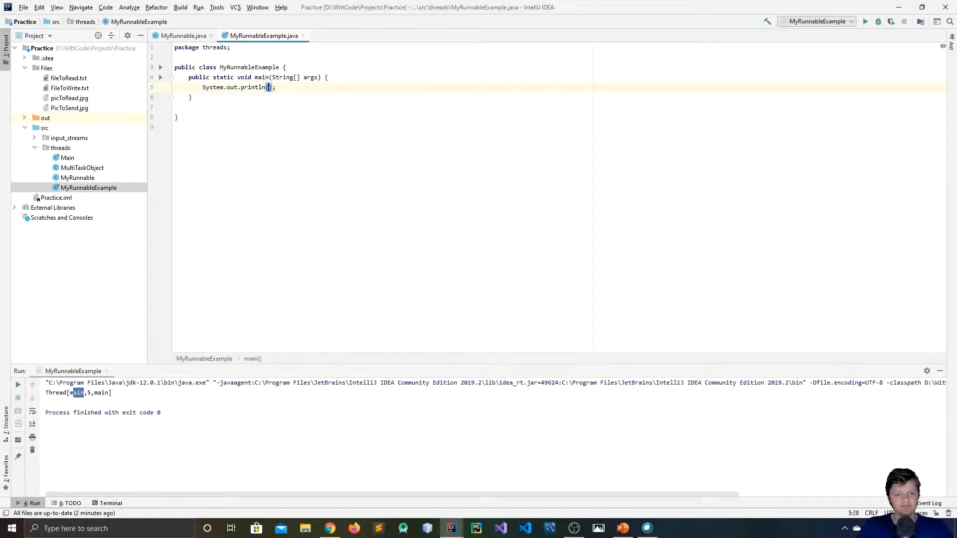
type("Thread.")
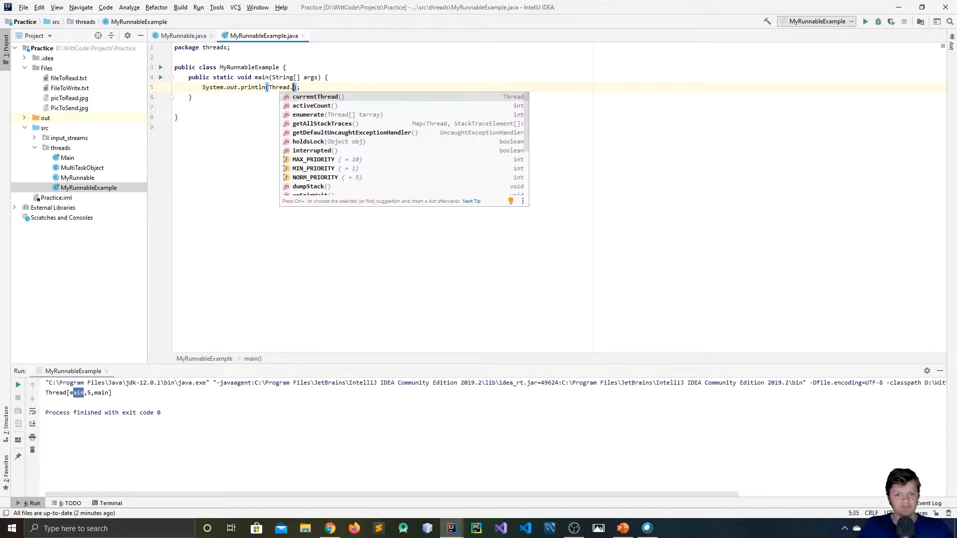
double_click(314, 97)
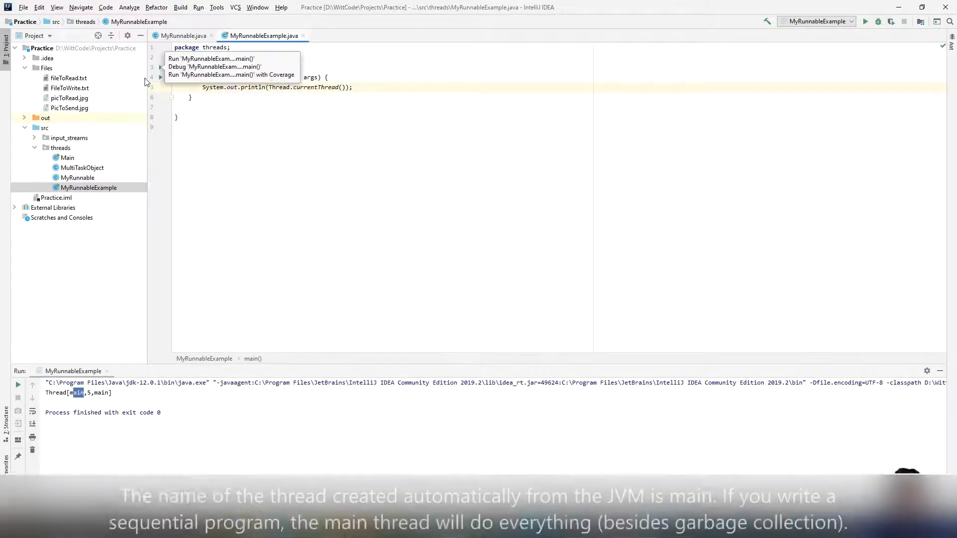
left_click(200, 235)
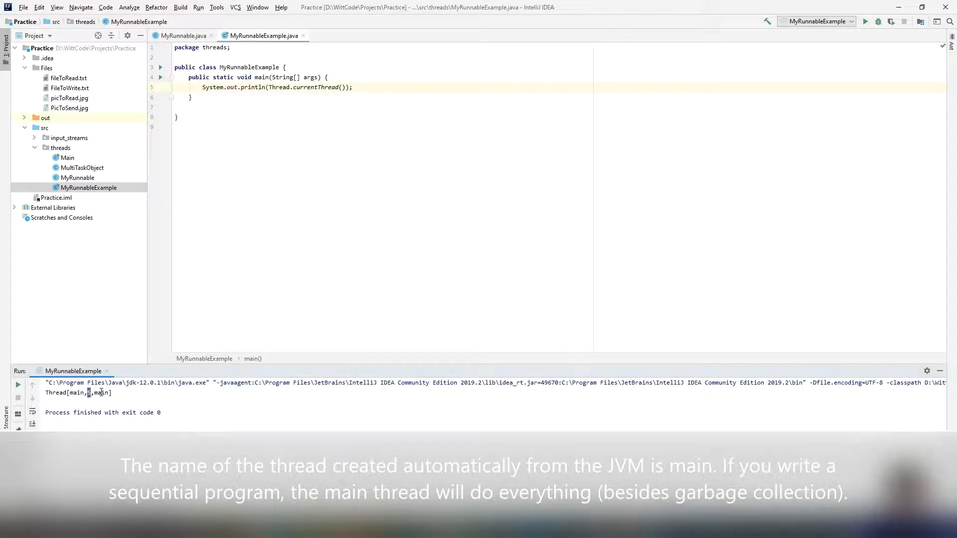
double_click(101, 393)
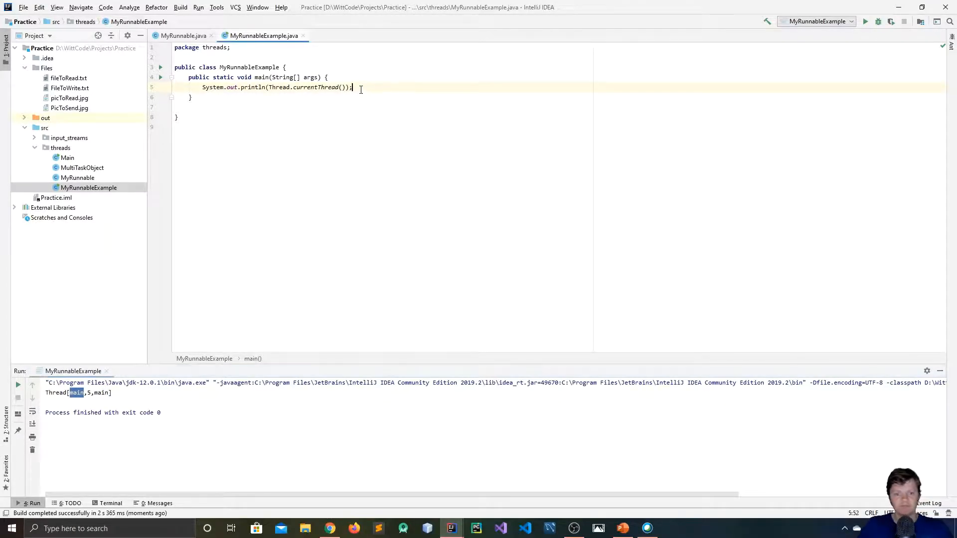
Step: Append .getName() to the print and rerun so the console shows the thread name main
type(".g")
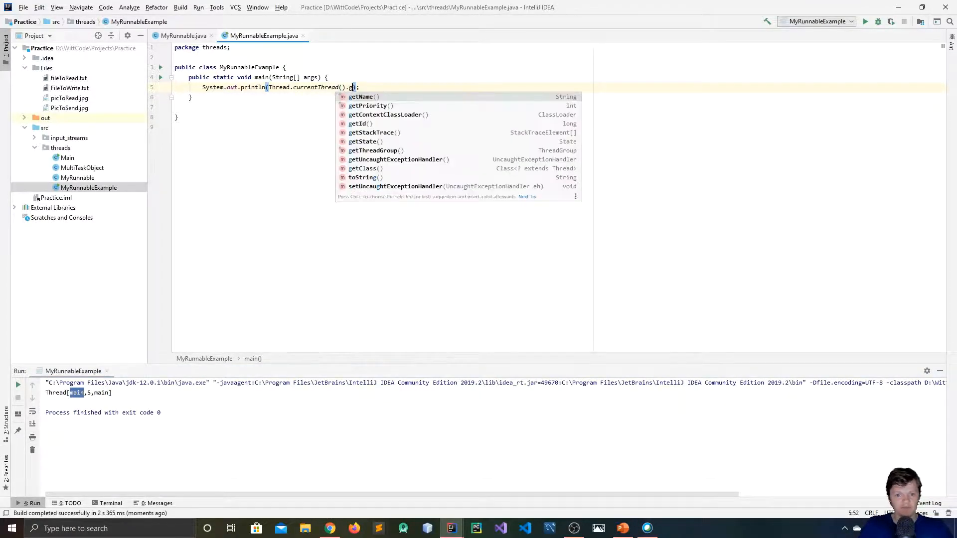
left_click(361, 97)
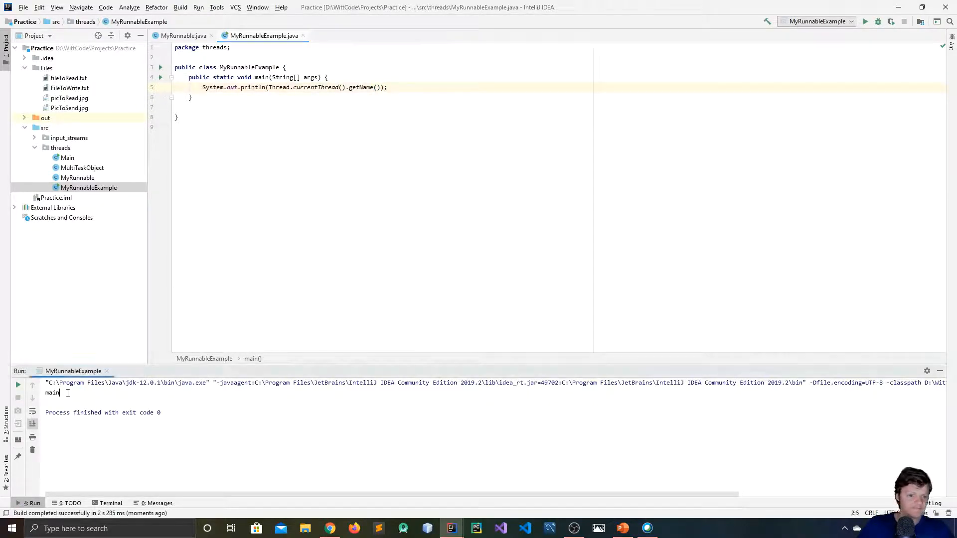
double_click(52, 392)
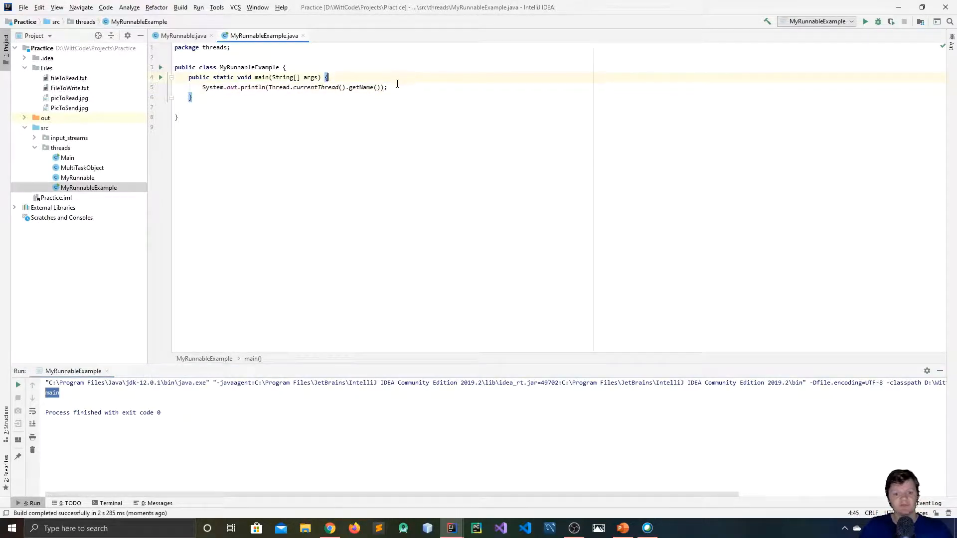
left_click(387, 87)
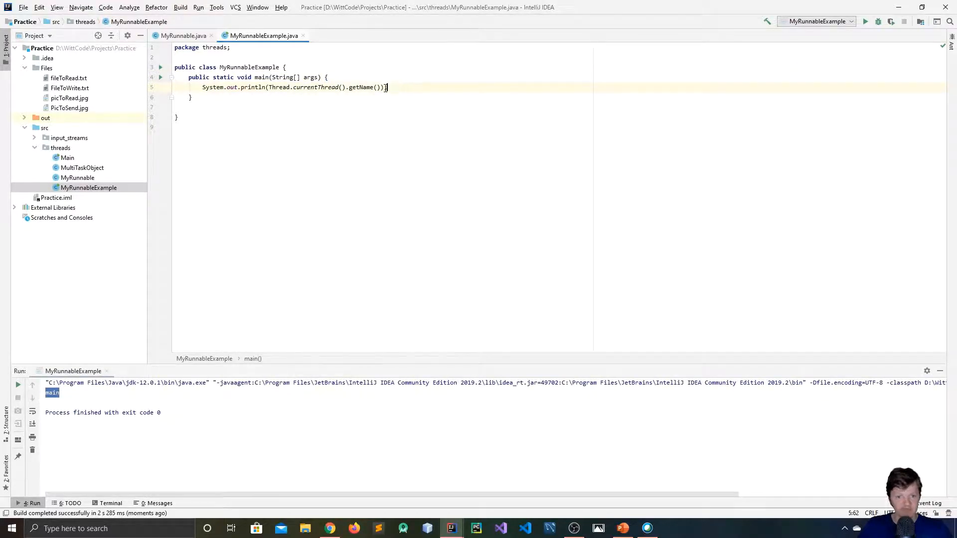
double_click(260, 77)
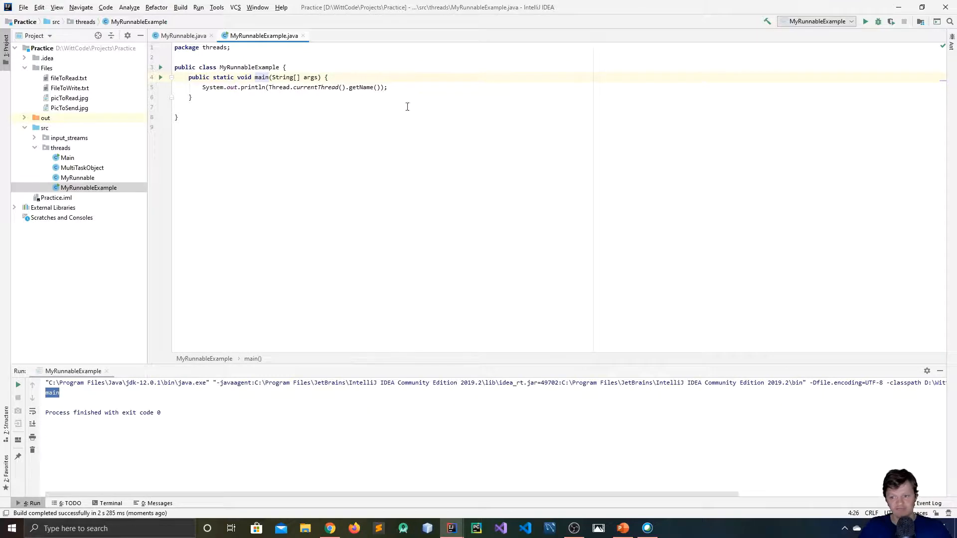
Step: Replace the print line with MyRunnable runnable1 = new MyRunnable("Object 1")
triple_click(293, 87)
type("M")
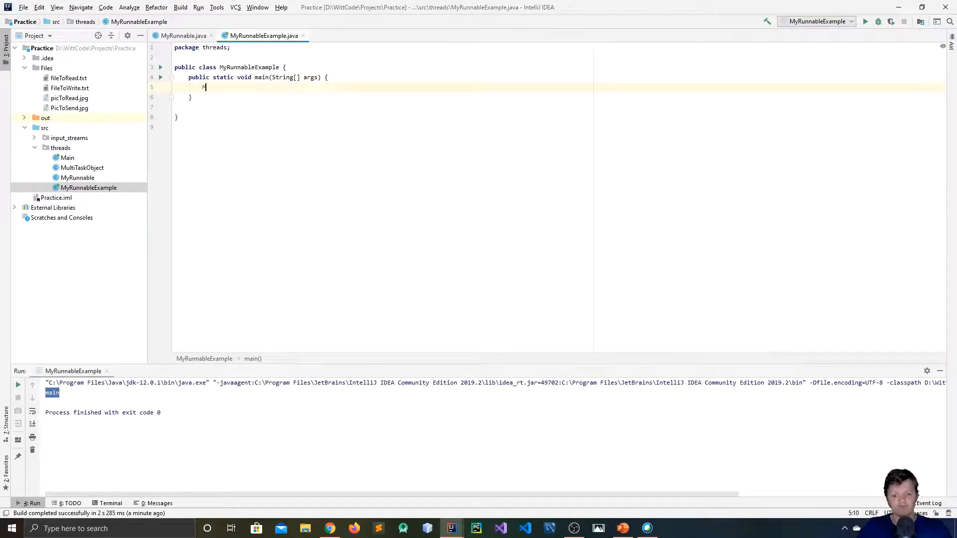
type("yRunnable_r")
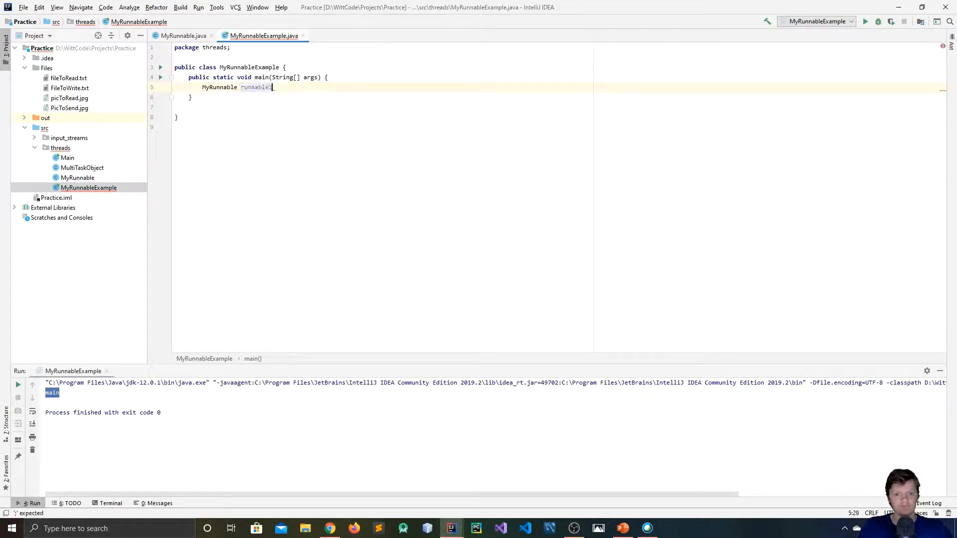
type("1 = new MyRunnable()")
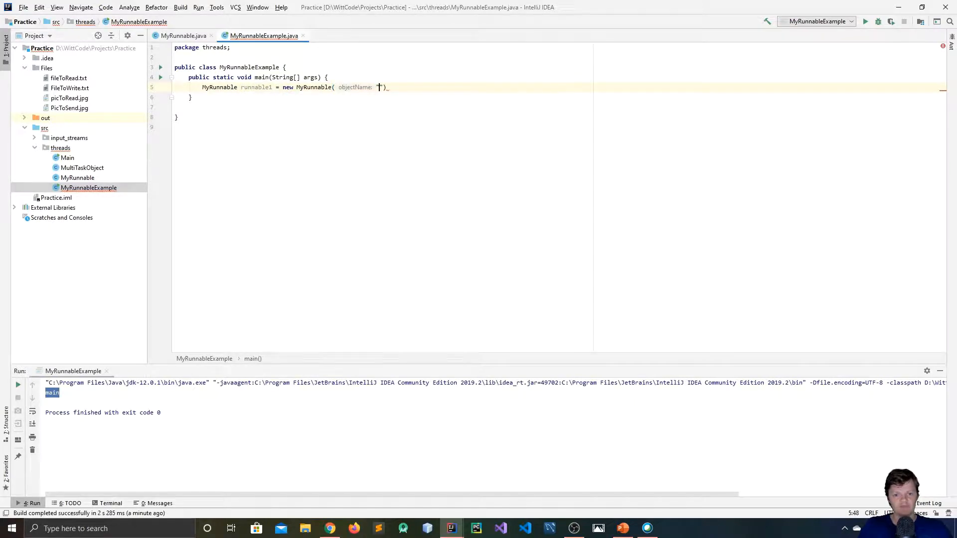
type("Object")
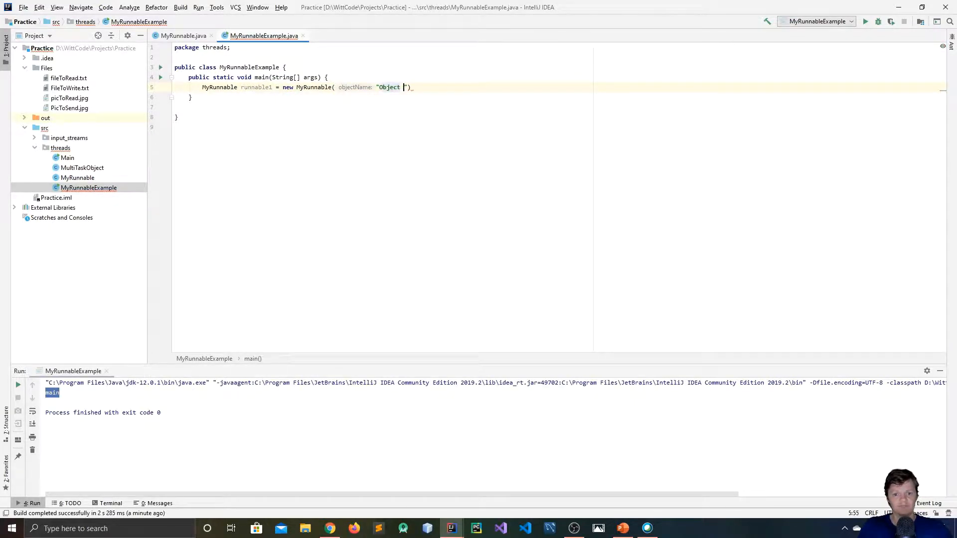
type("1")
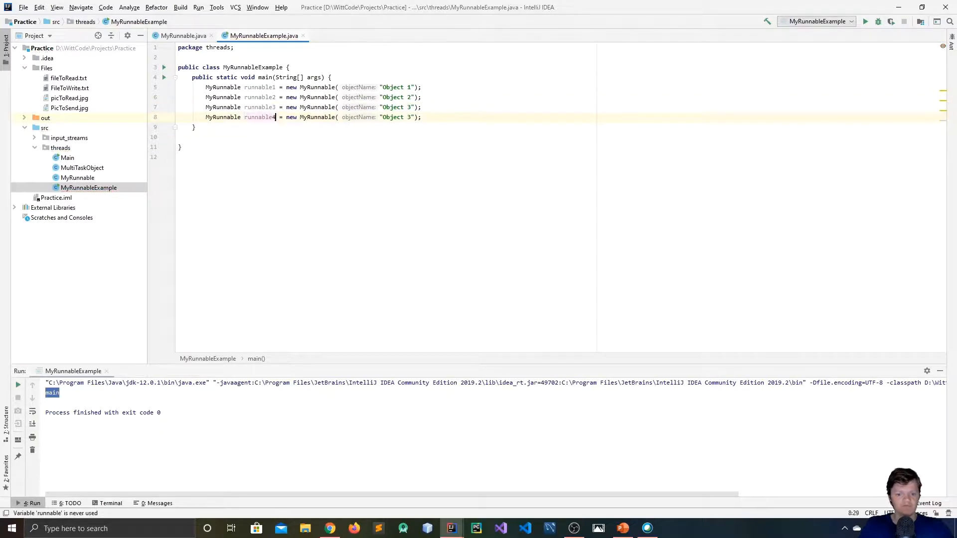
Step: Duplicate into runnable2–runnable4 named Object 2 through Object 4, correcting the fourth to Object 4
key("Backspace")
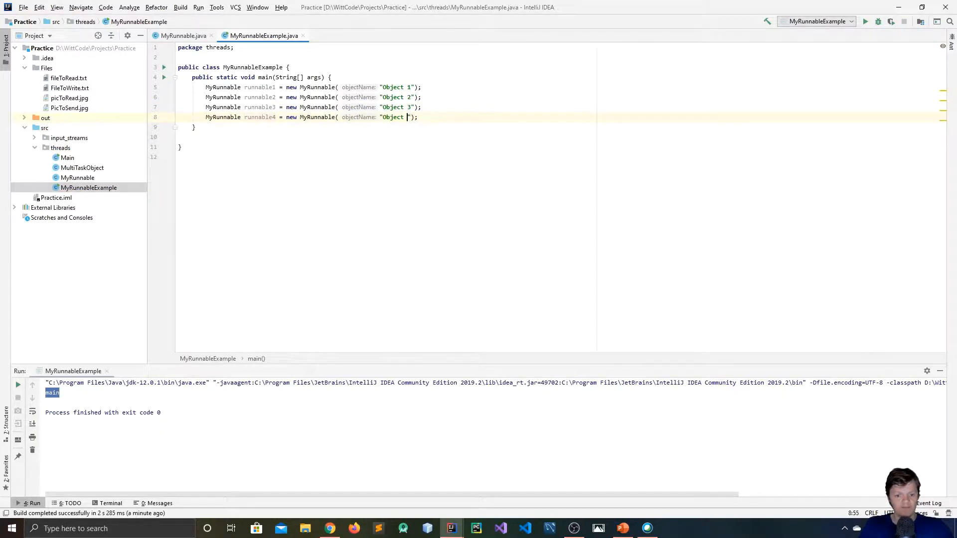
type("4")
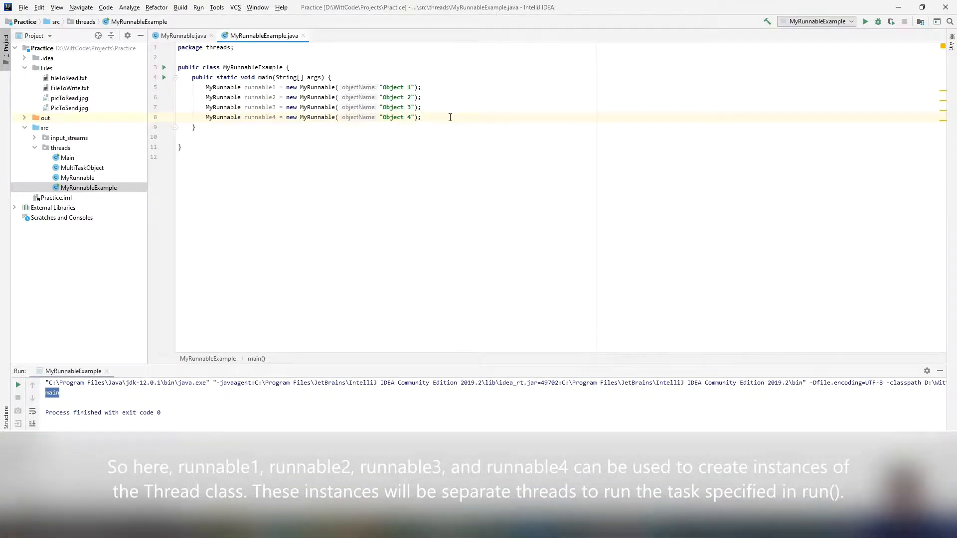
type("Thread thread1 = new")
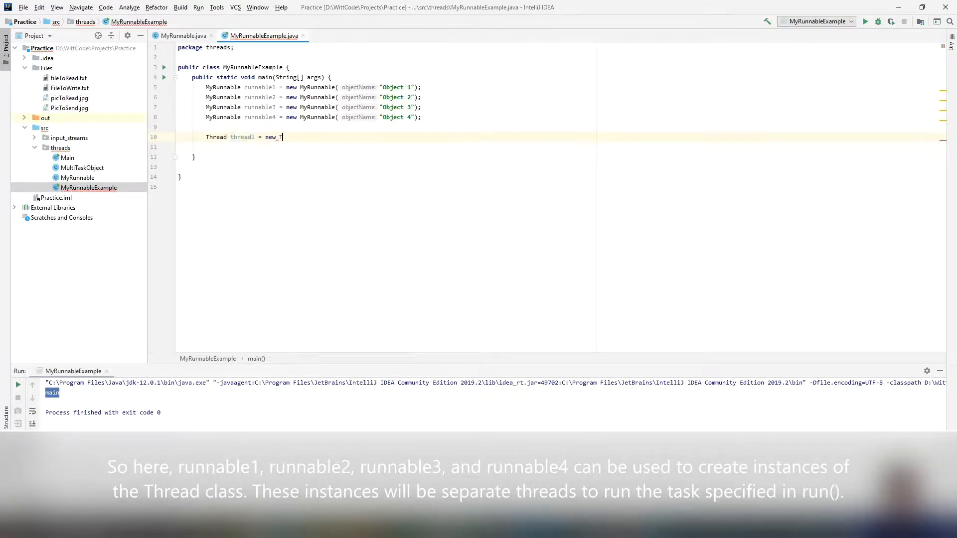
Step: Declare Thread objects thread1–thread4 wrapping runnable1–runnable4 and start each with threadN.start()
type("Thread()")
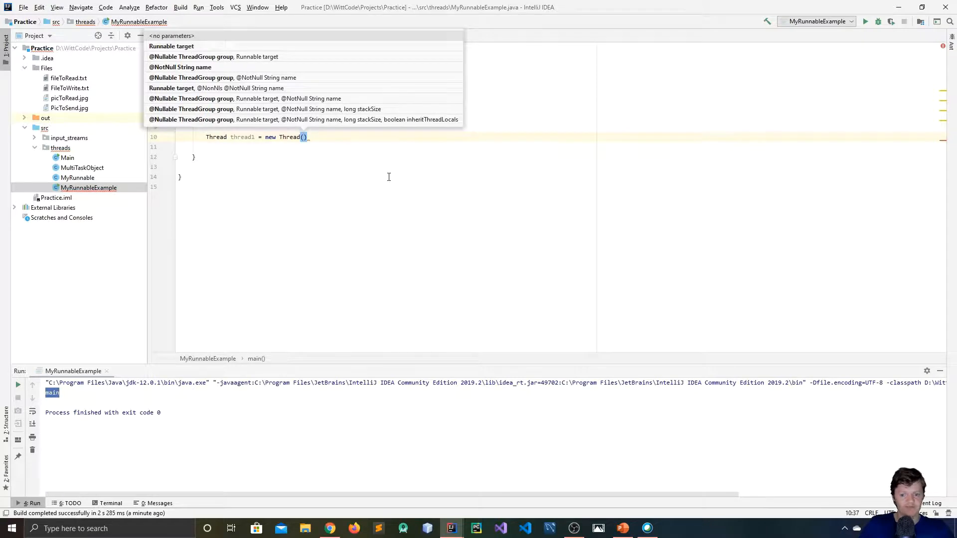
type("runnable1")
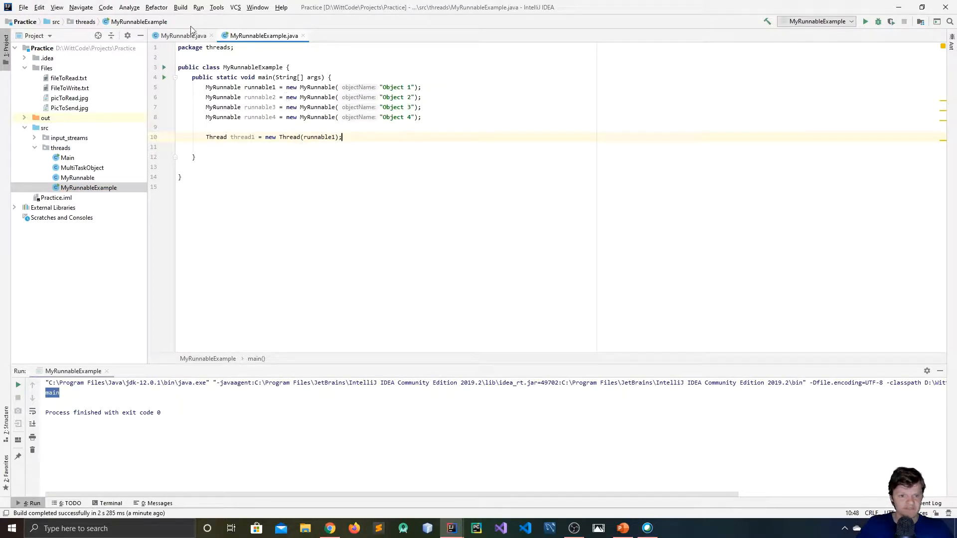
left_click(181, 35)
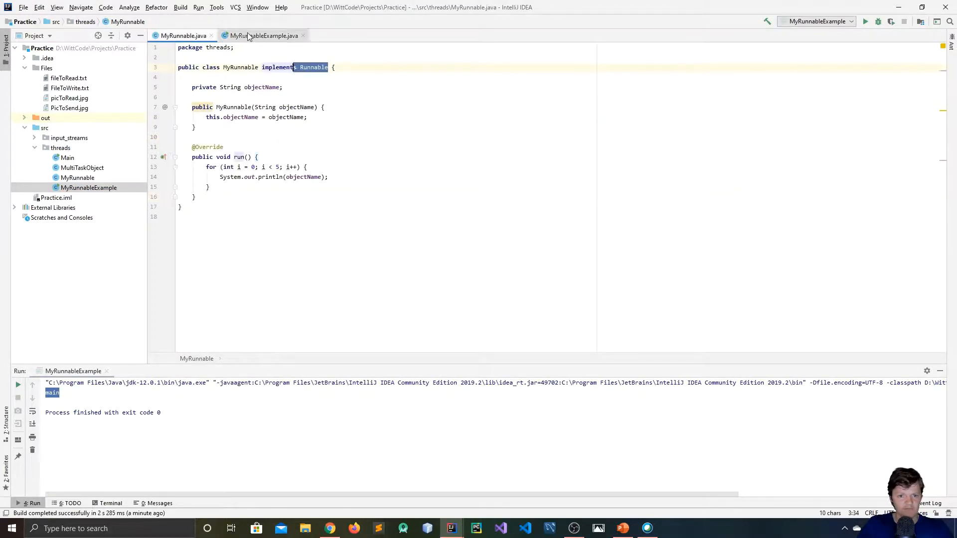
left_click(265, 36)
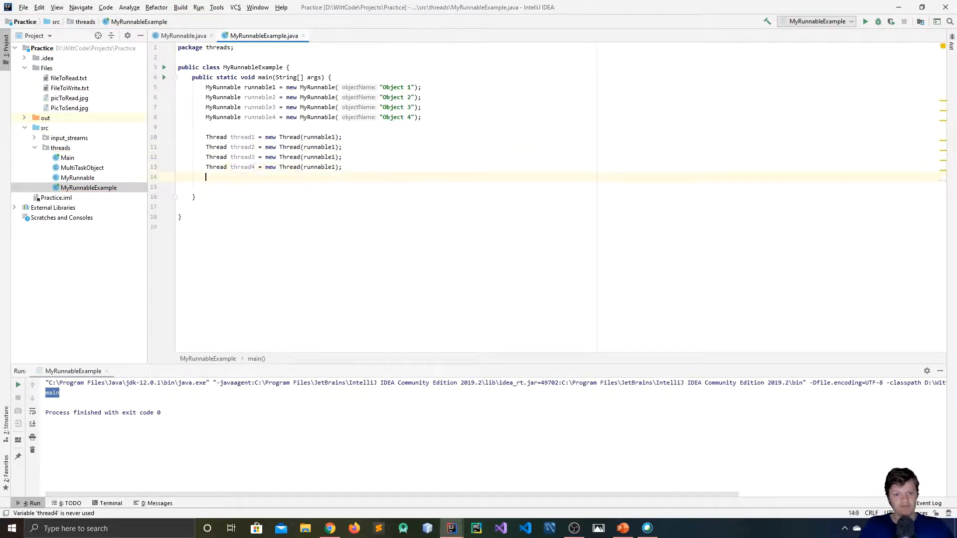
type("th")
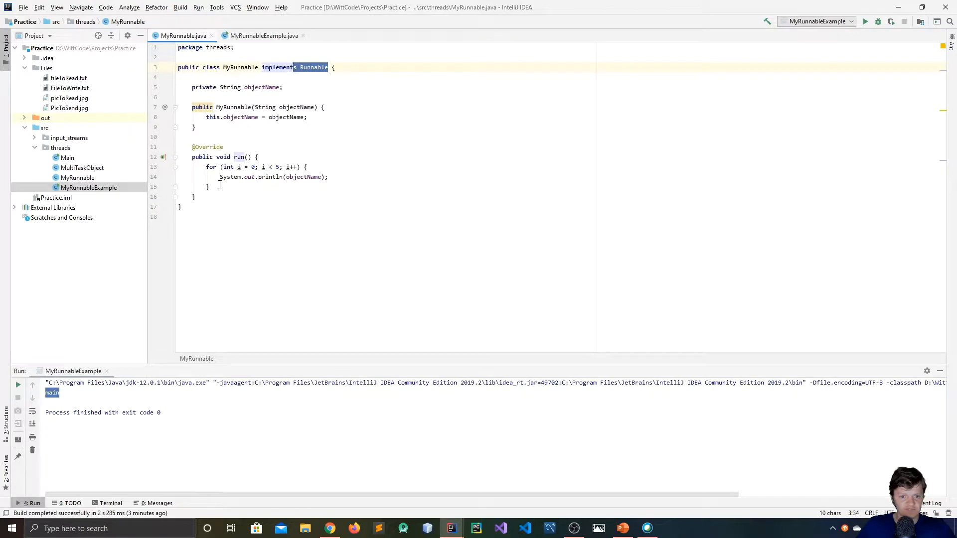
left_click(263, 36)
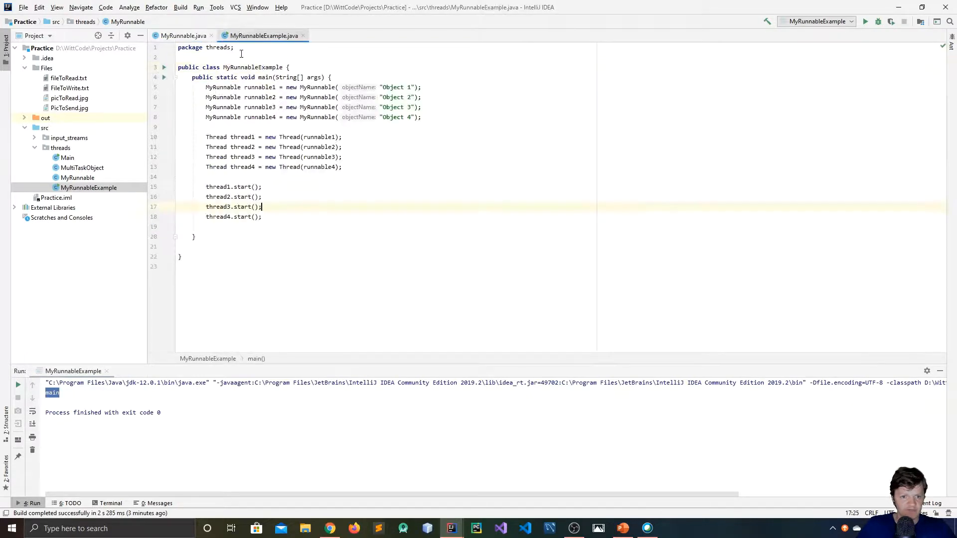
left_click(183, 36)
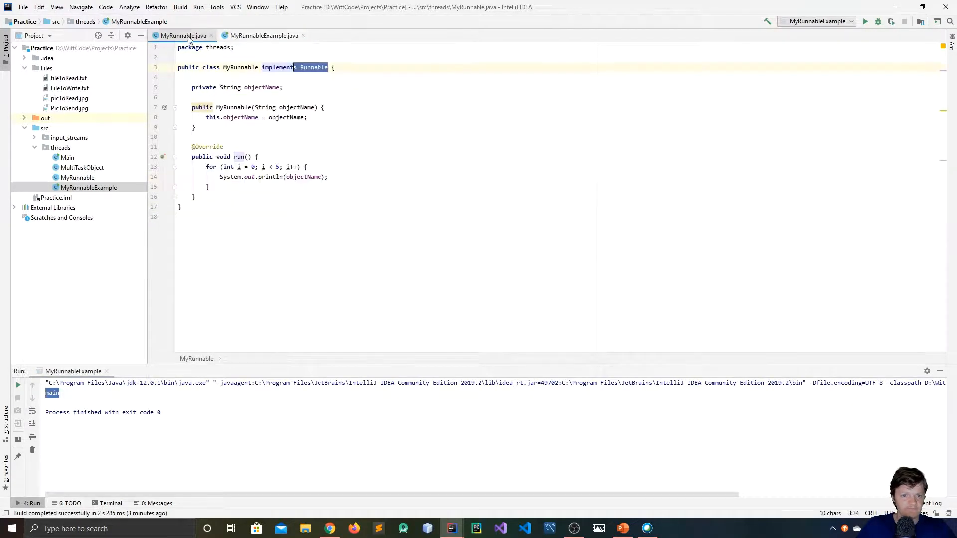
left_click(263, 36)
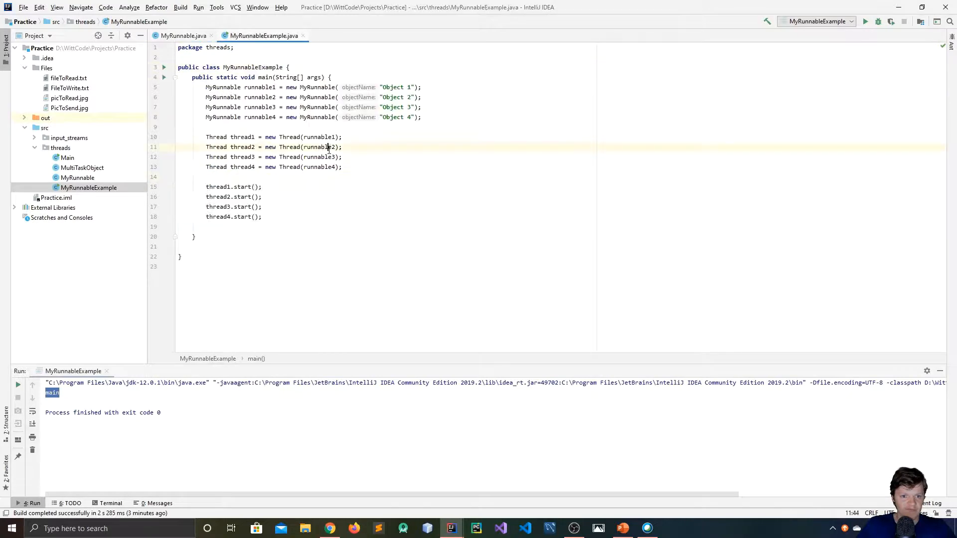
left_click(184, 35)
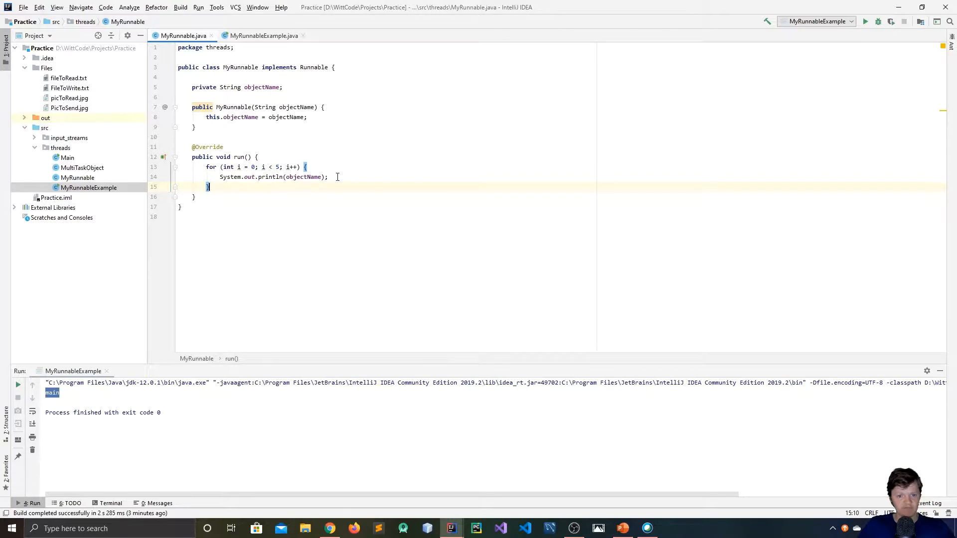
left_click(263, 36)
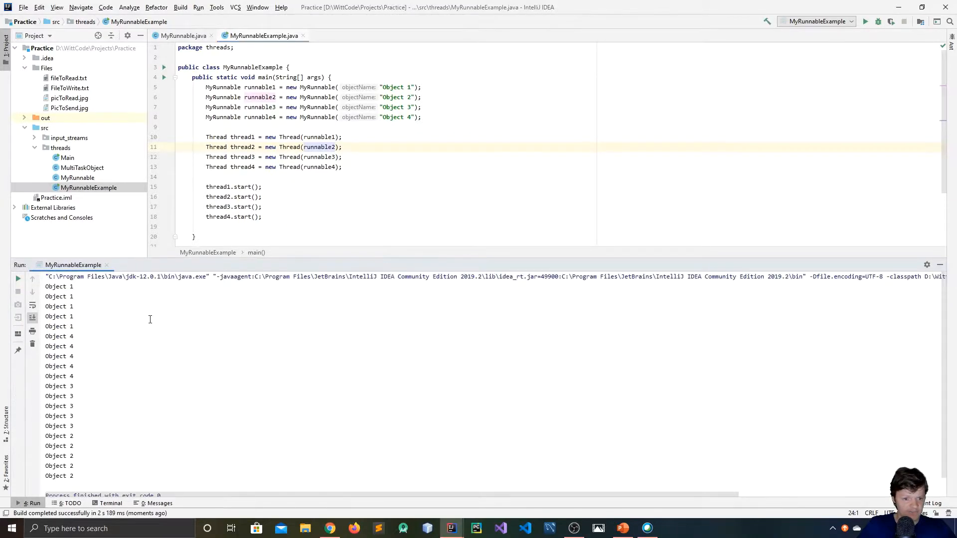
mouse_move(204, 304)
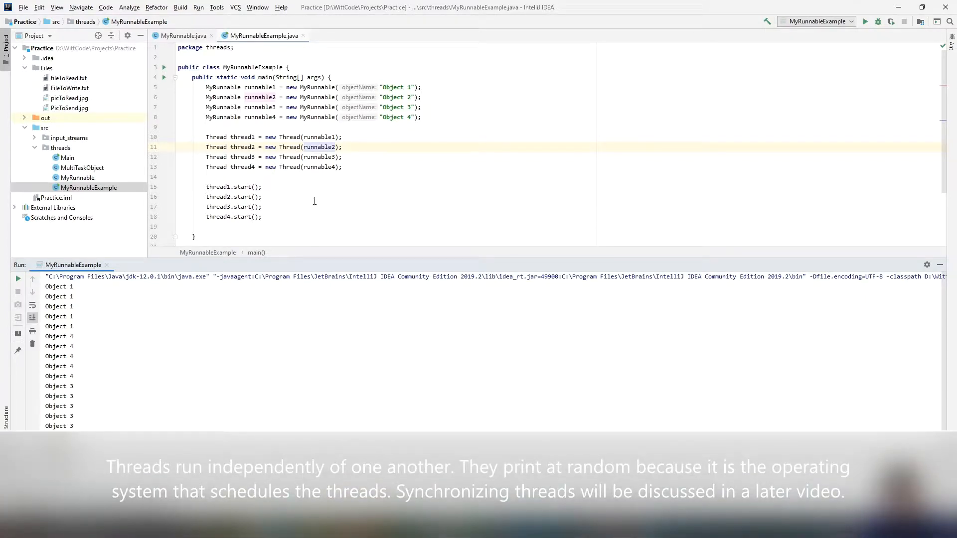
mouse_move(290, 184)
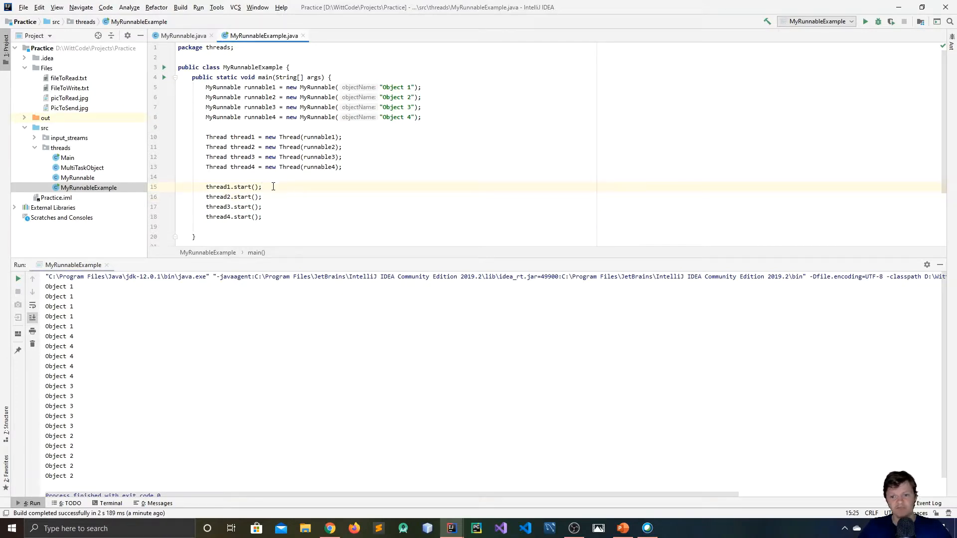
mouse_move(390, 184)
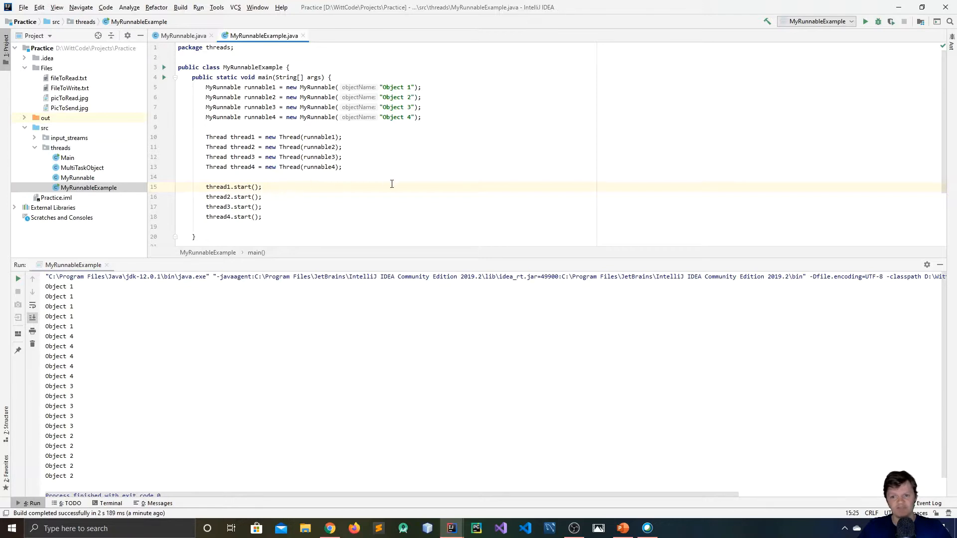